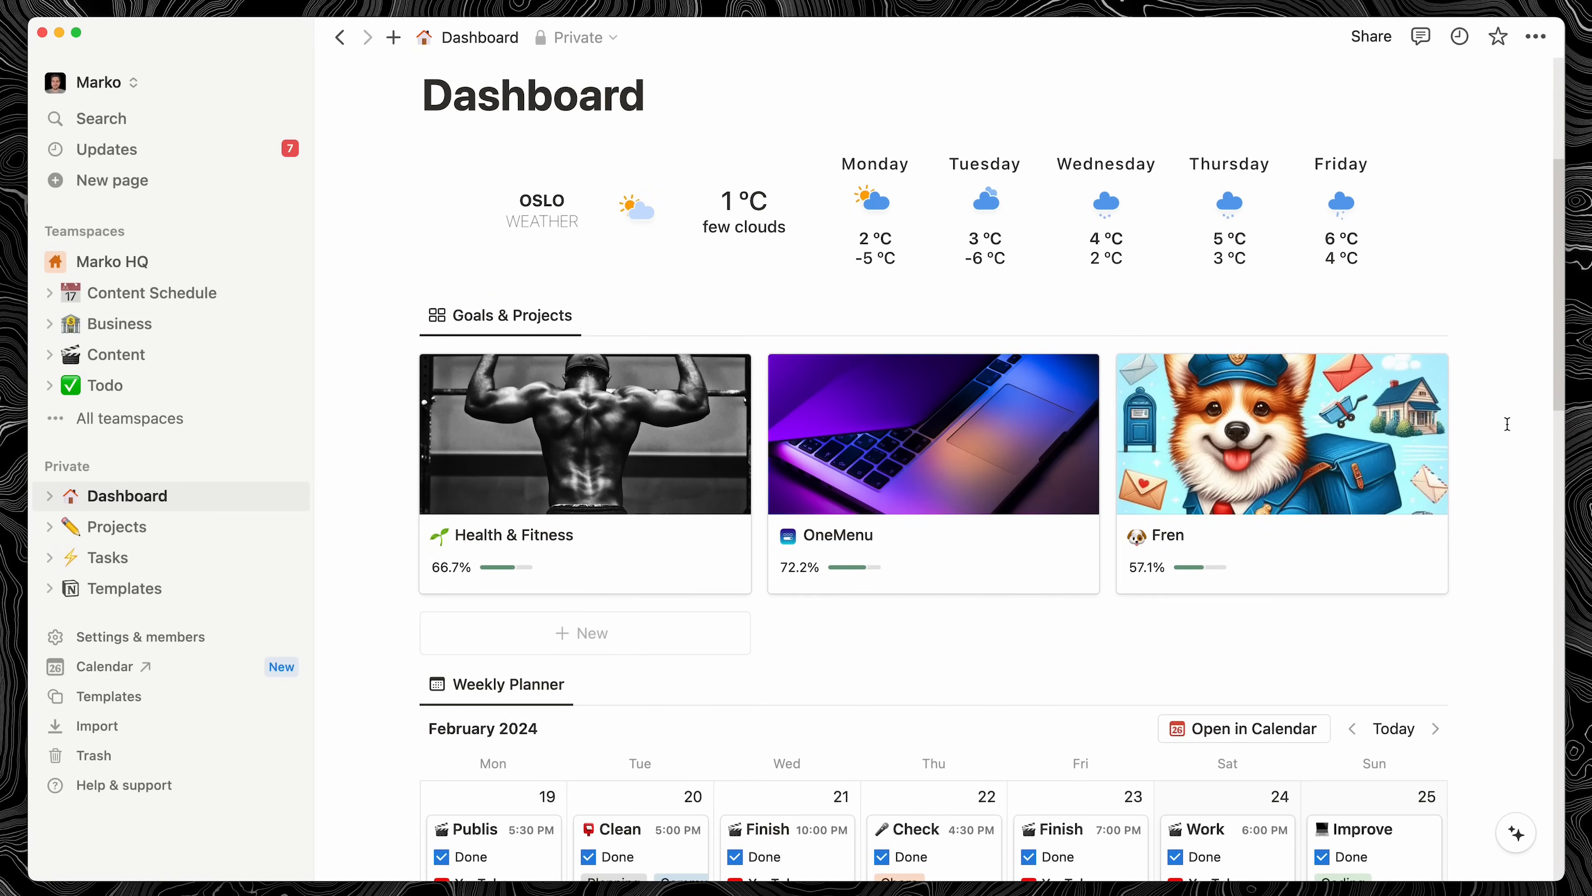
scroll("down", 3)
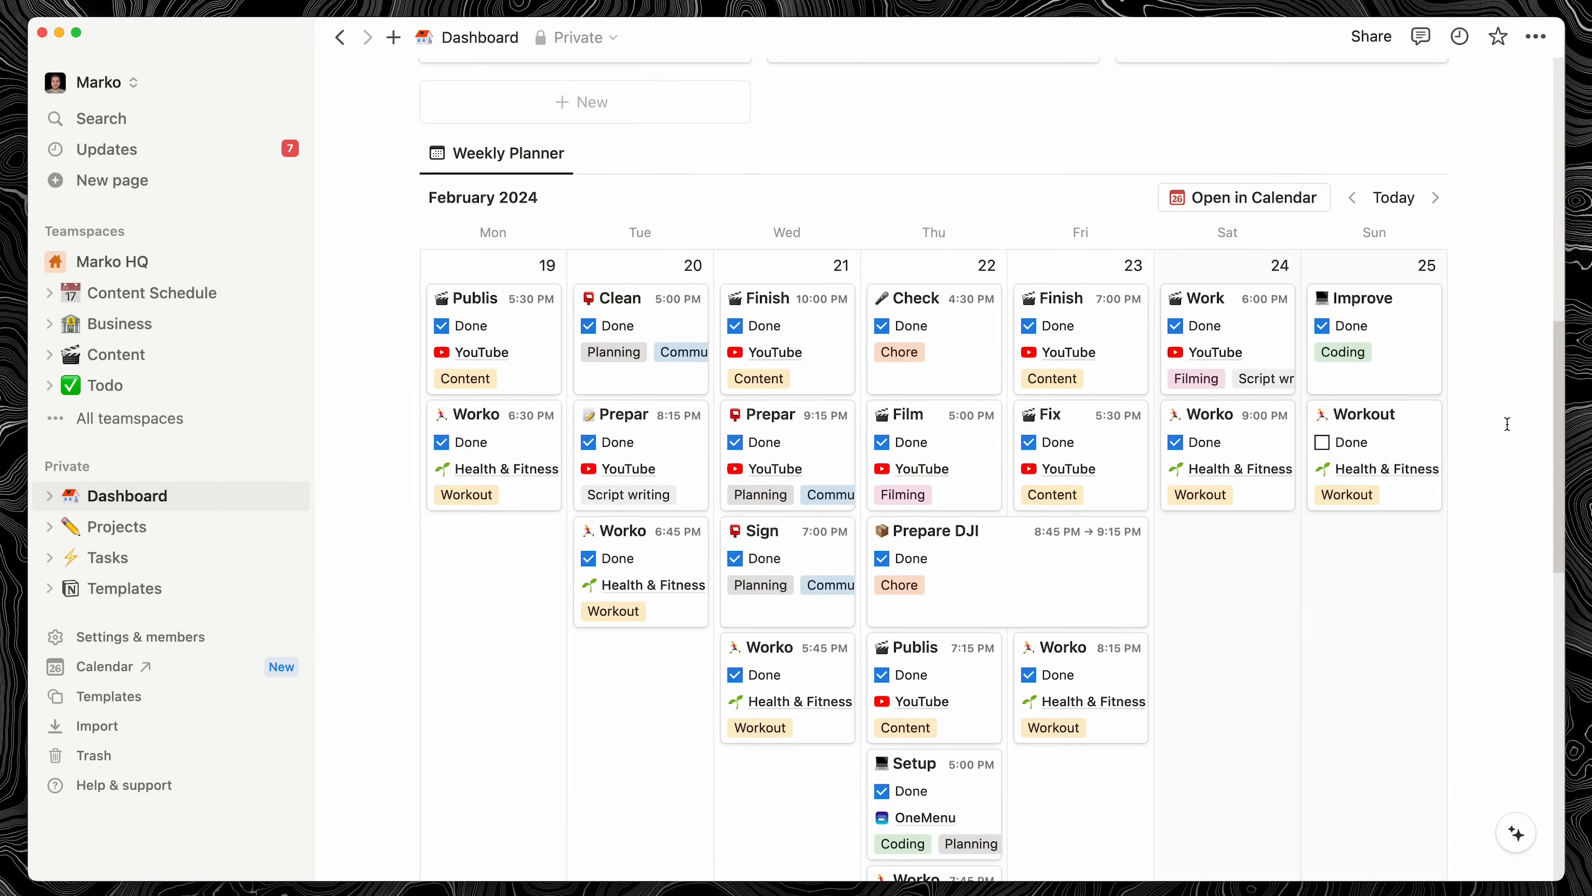